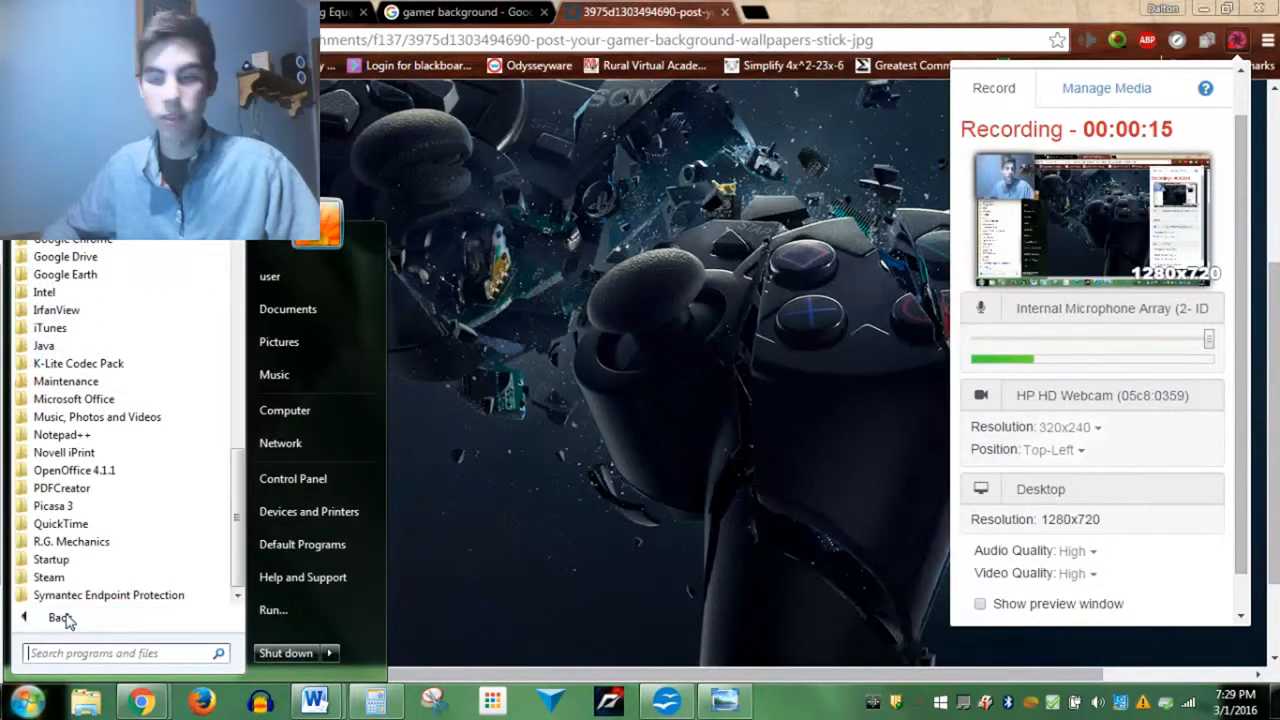
{"action": "mouse_move", "coordinate": [71, 541]}
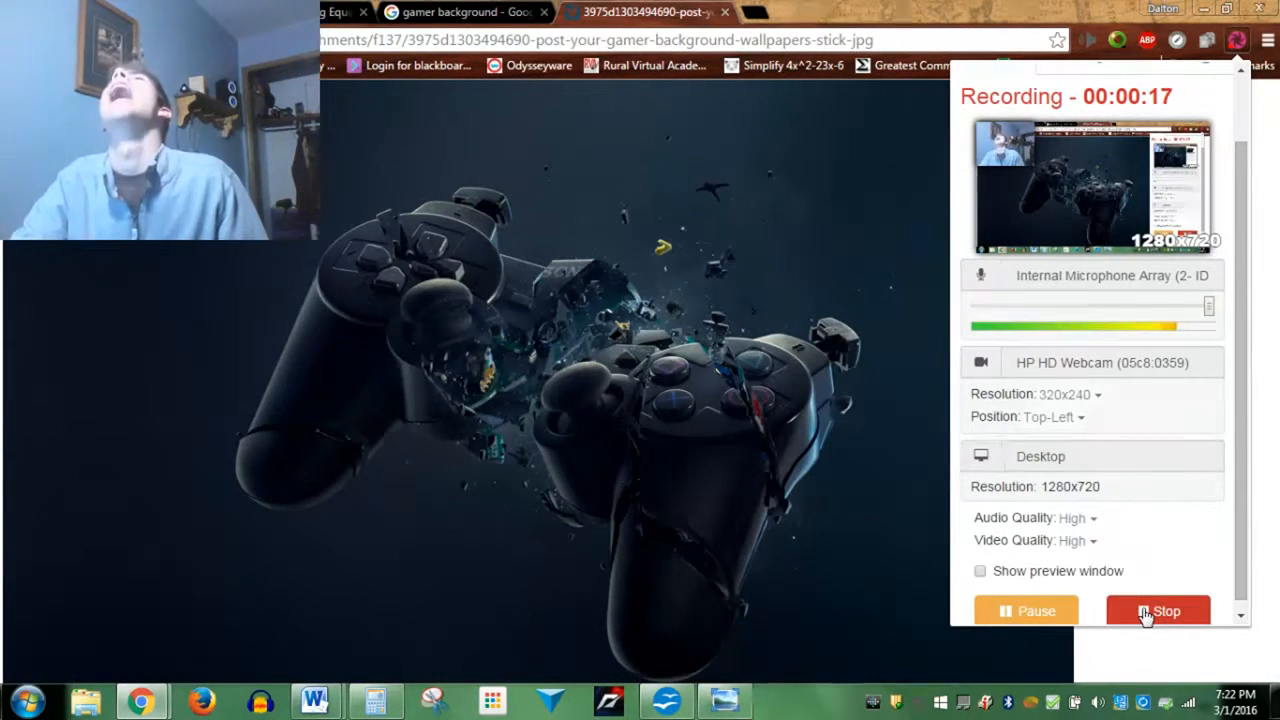
- Show the Sonic & All-Stars Racing Transformed window thumbnail beside the browser via the taskbar
{"action": "left_click", "coordinate": [1158, 611]}
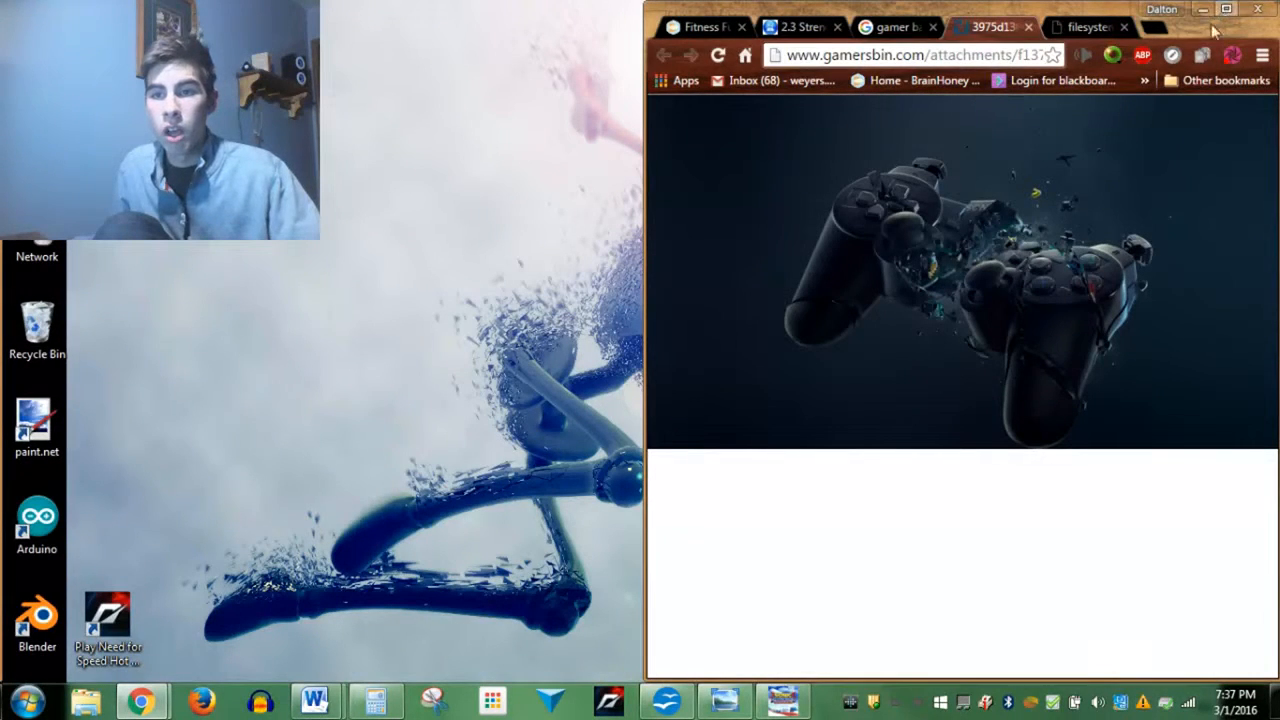
{"action": "mouse_move", "coordinate": [1210, 35]}
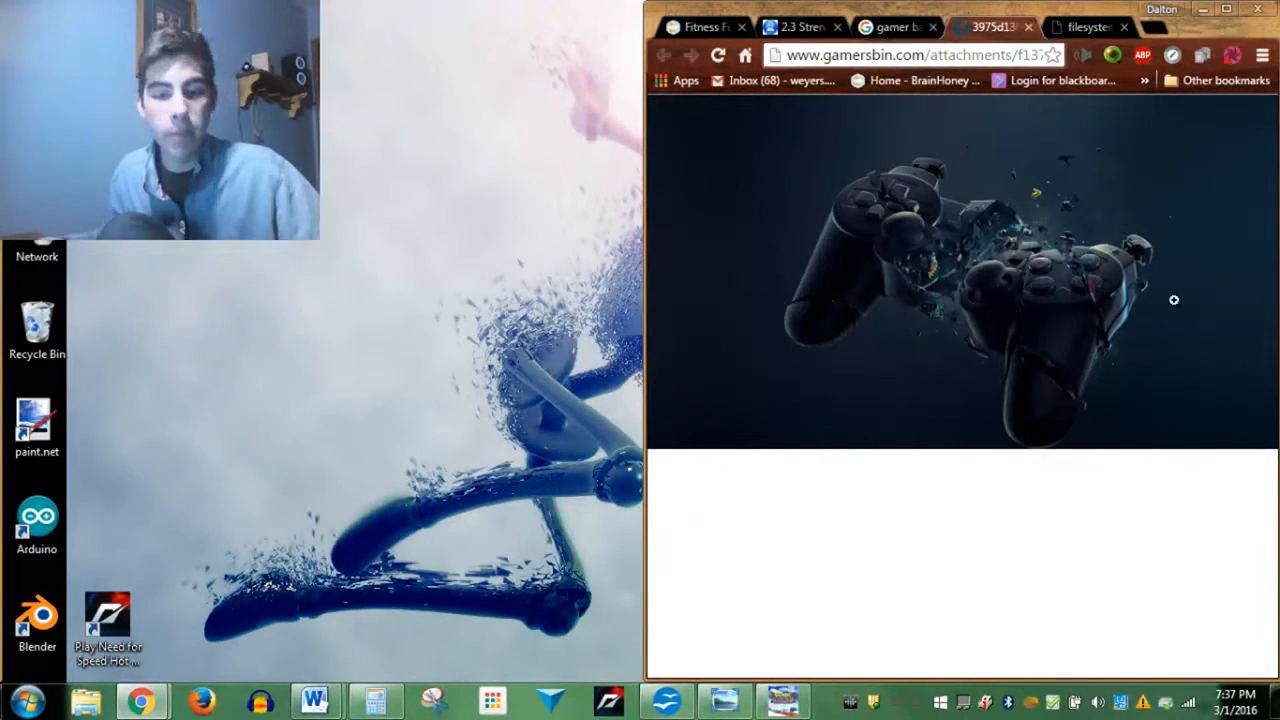
{"action": "left_click", "coordinate": [783, 700]}
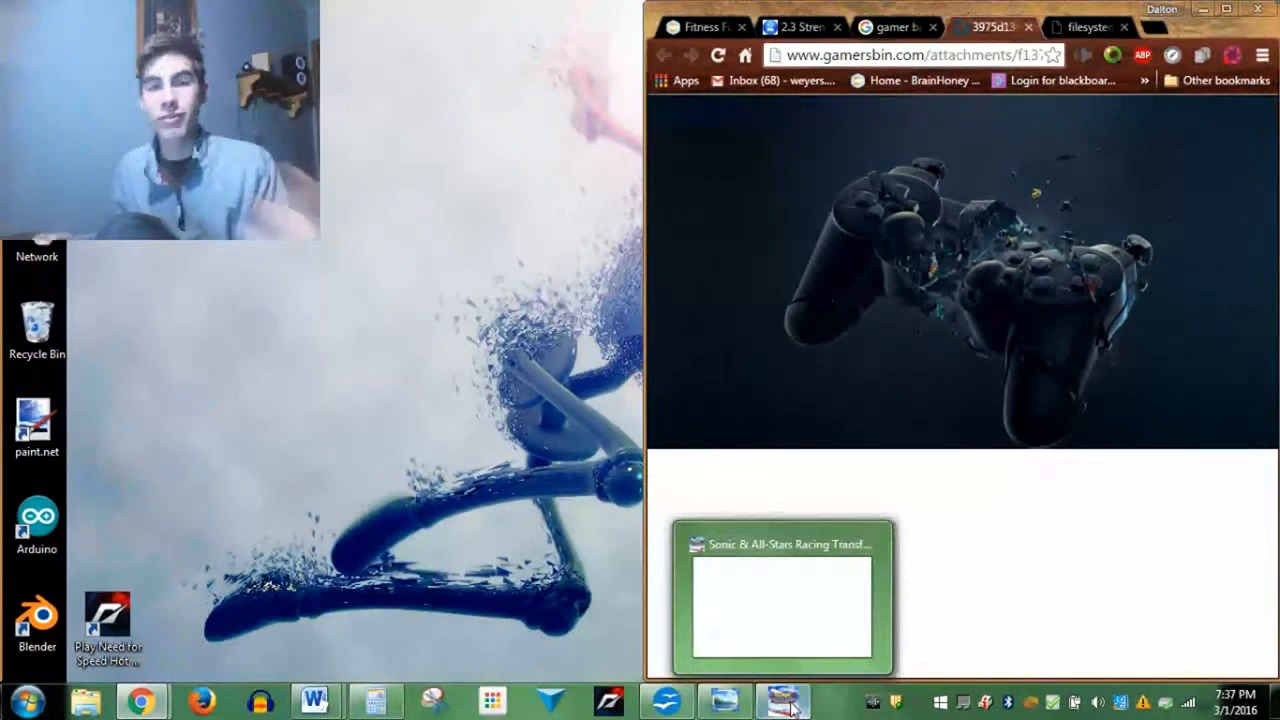